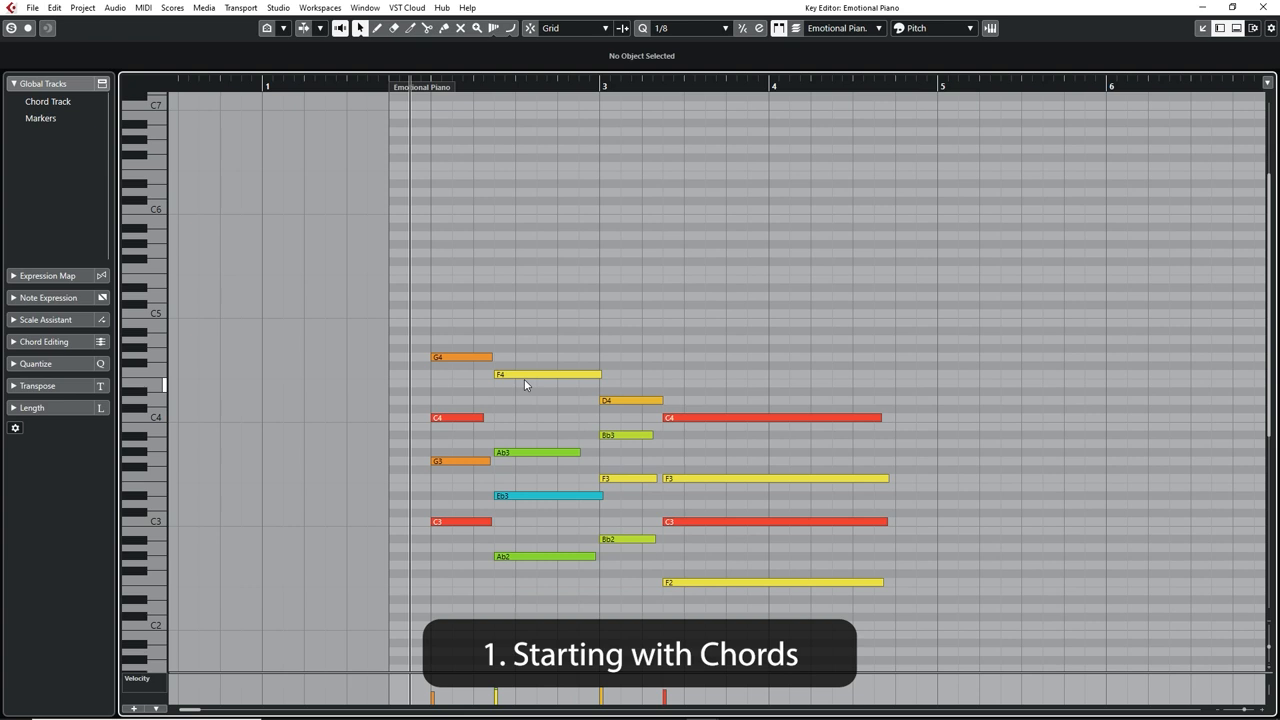
pyautogui.moveTo(512, 378)
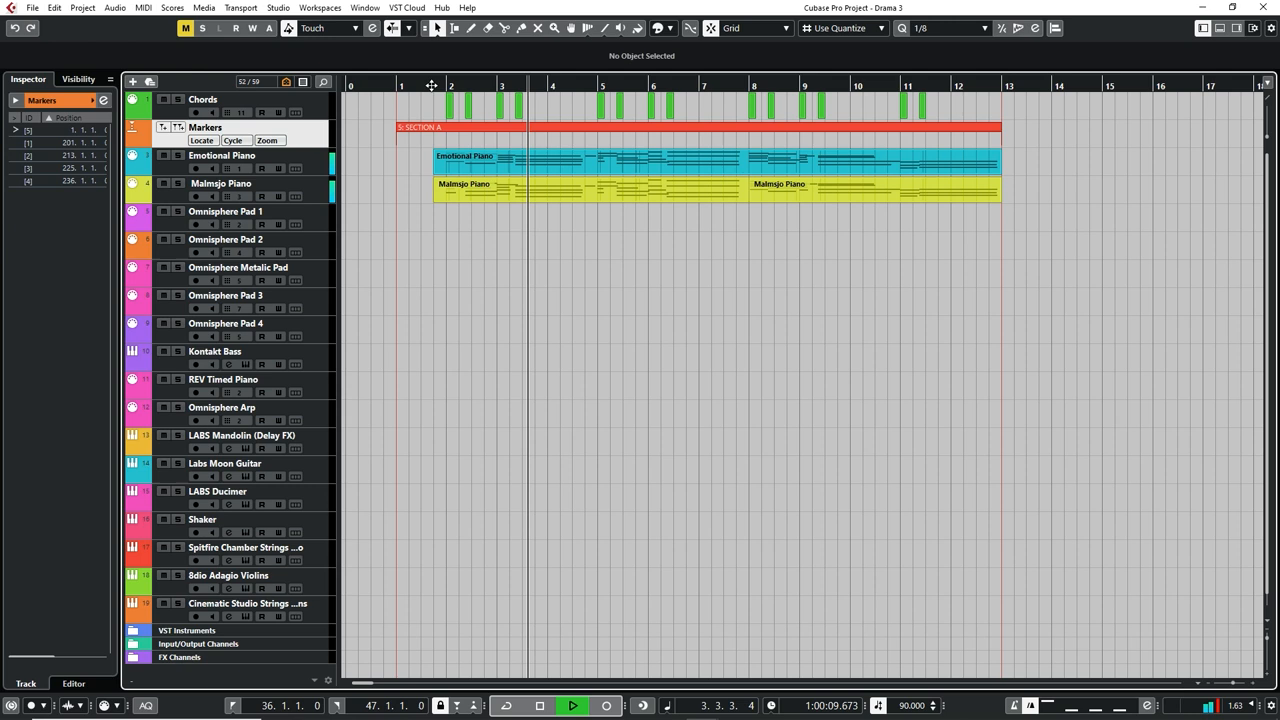
pyautogui.click(572, 704)
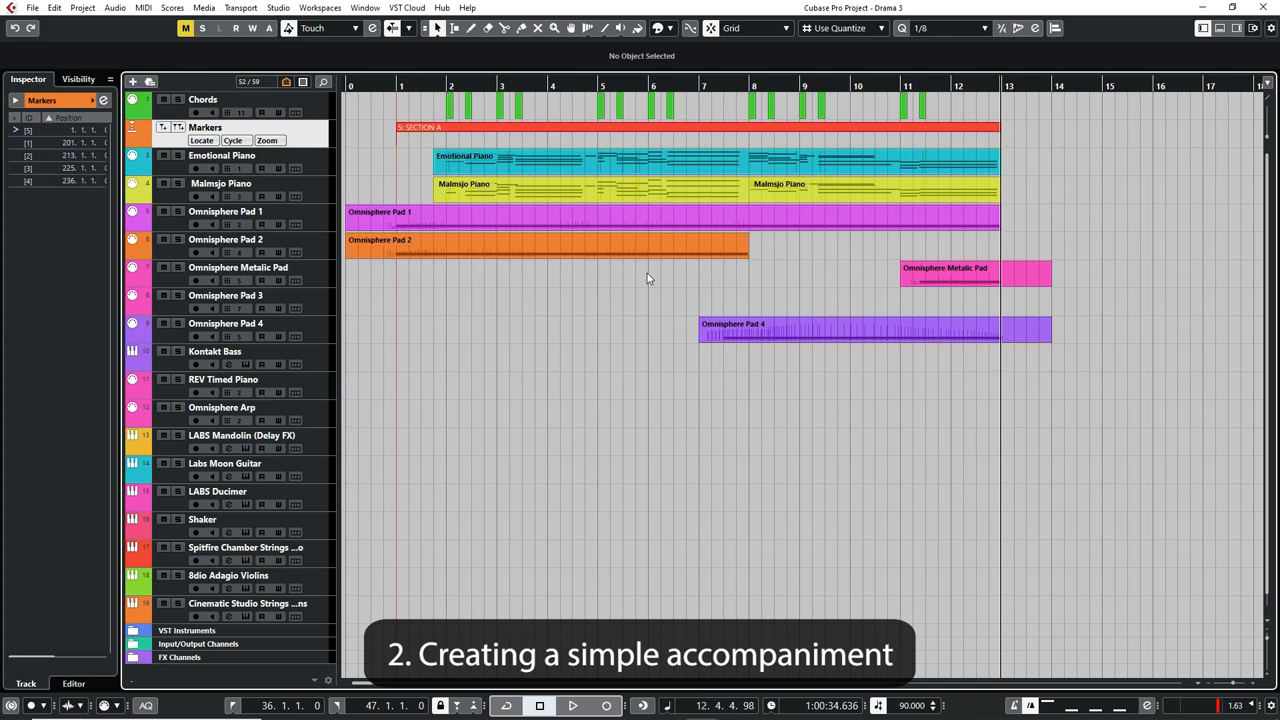
# Step: Open a pad part in the arrangement to check the sustained notes under the pianos
pyautogui.doubleClick(848, 552)
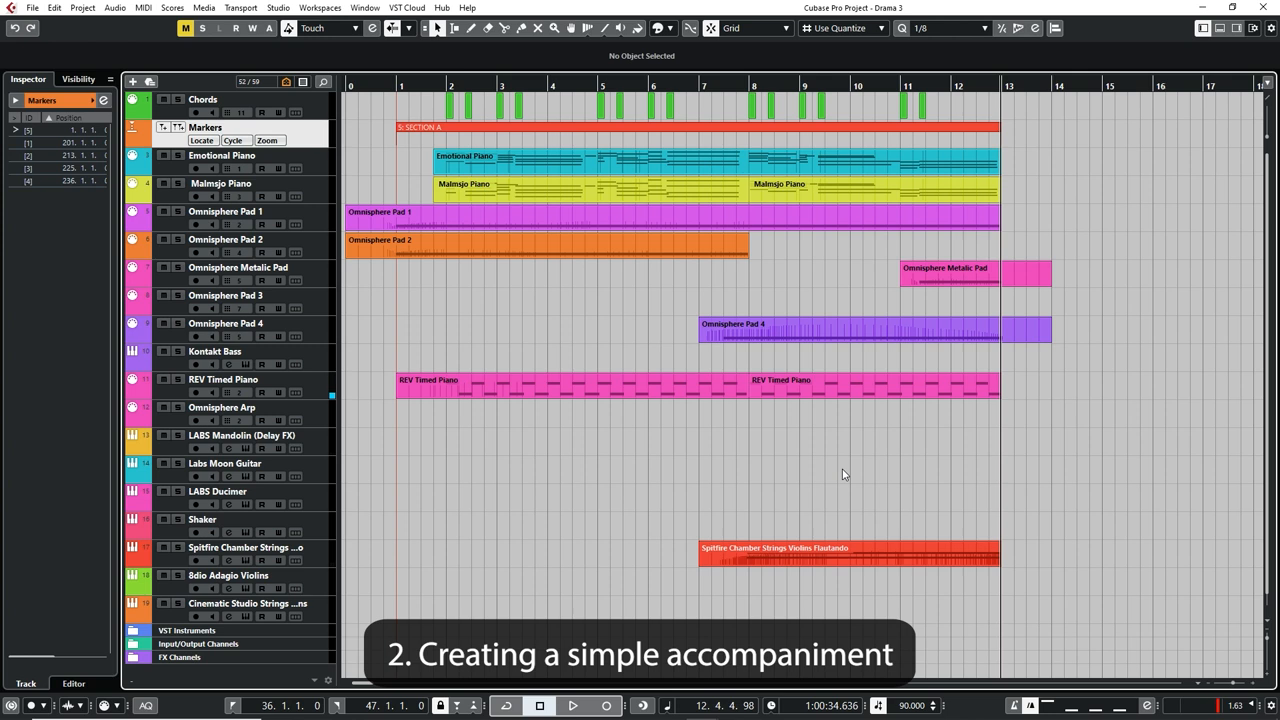
# Step: Start and stop playback of section A to audition the piano, pad, REV piano, mandolin and violin parts
pyautogui.click(200, 28)
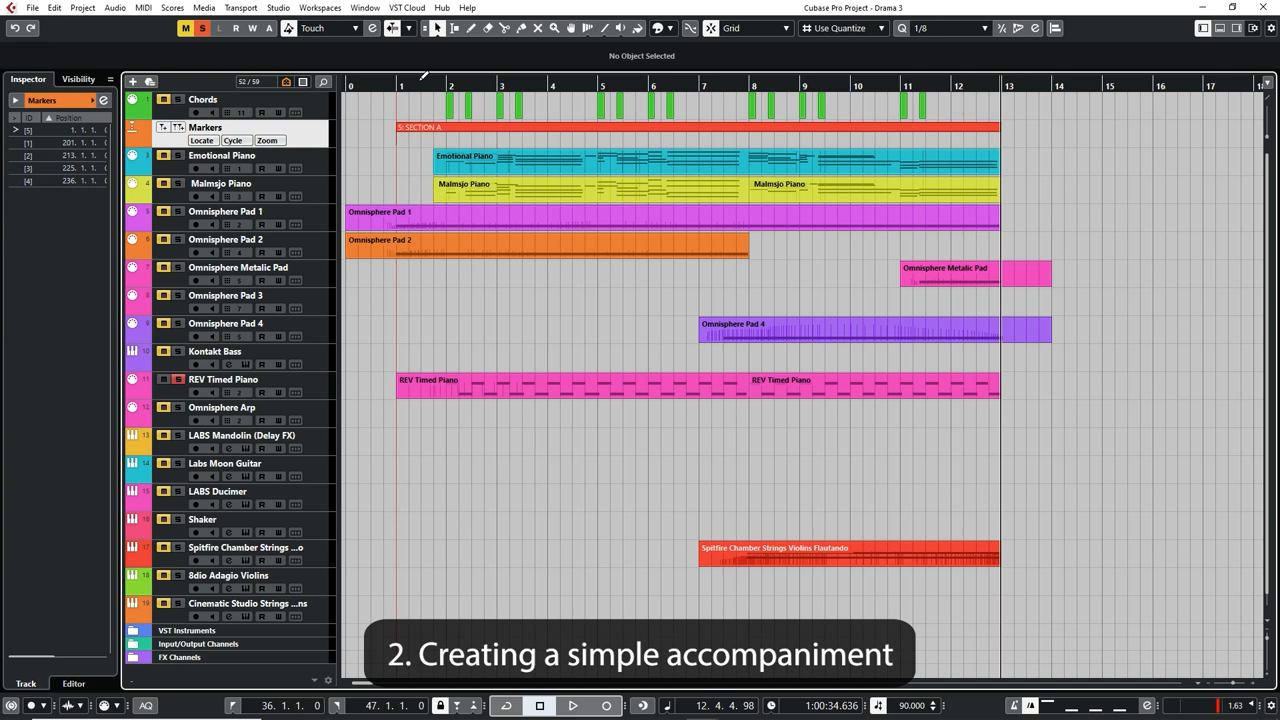
pyautogui.click(572, 704)
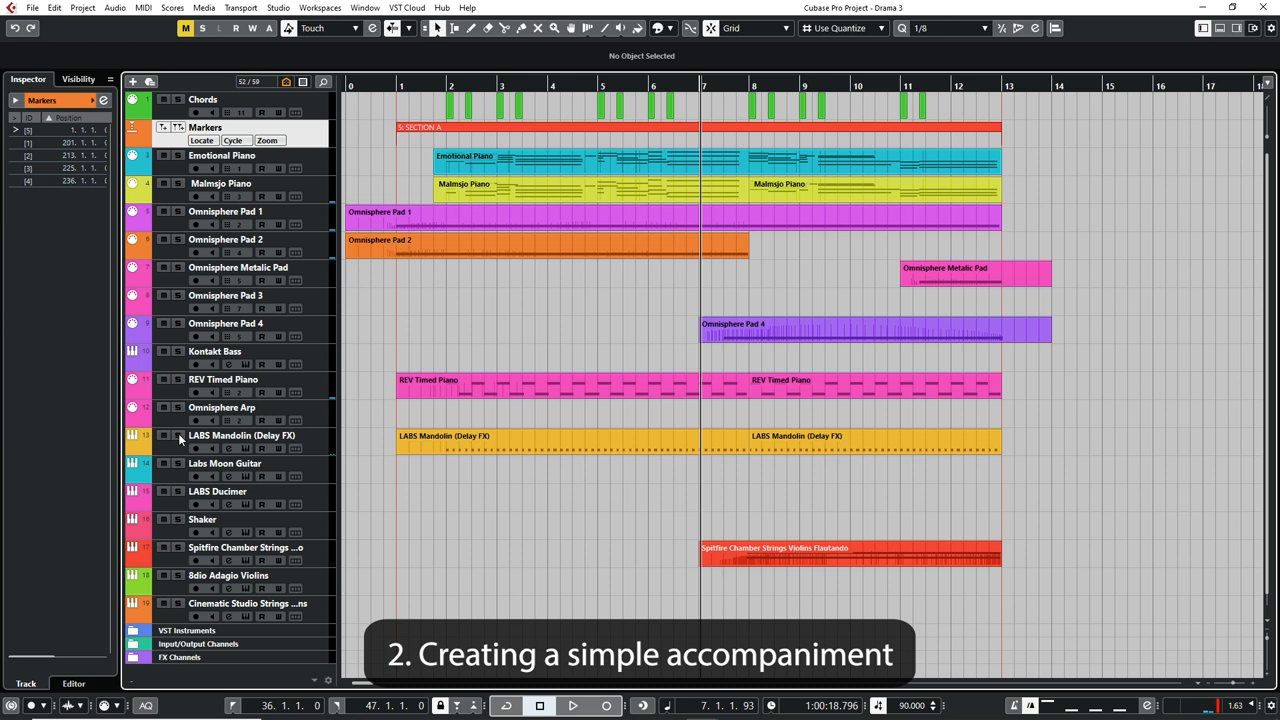
pyautogui.click(572, 704)
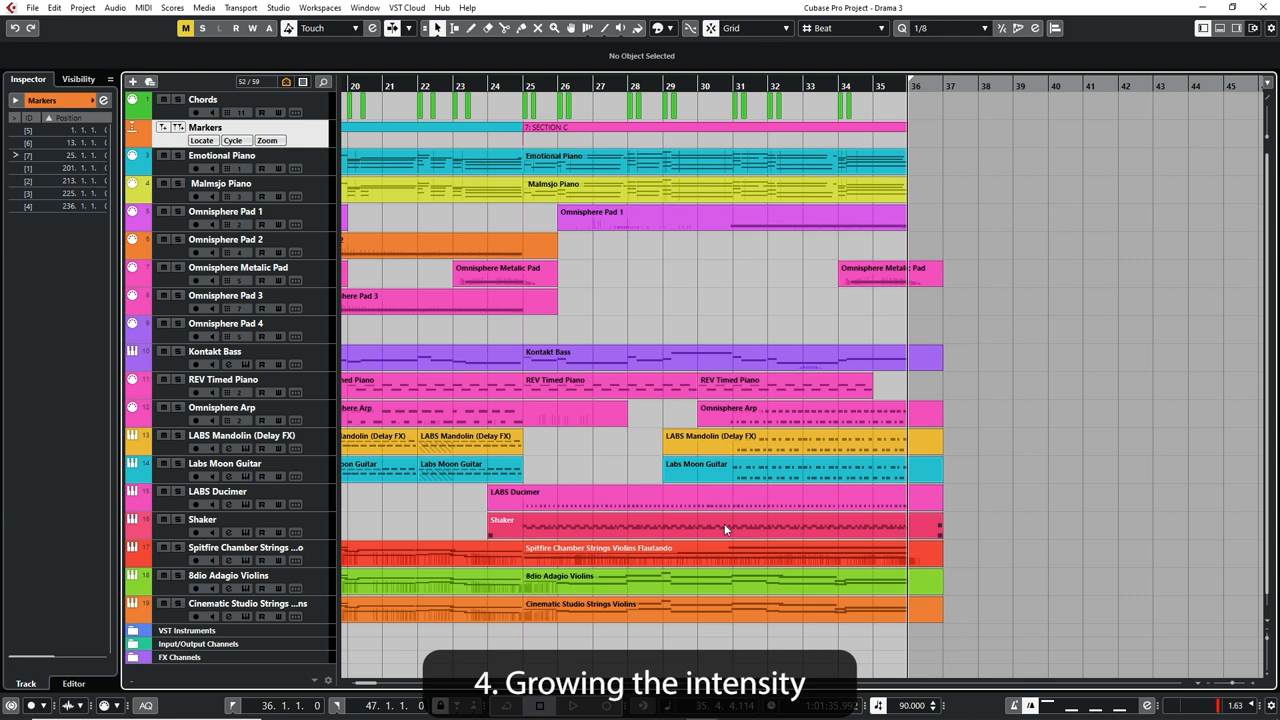
# Step: Select the Shaker part and extend it past the bar 36 marker toward bar 46
pyautogui.click(710, 524)
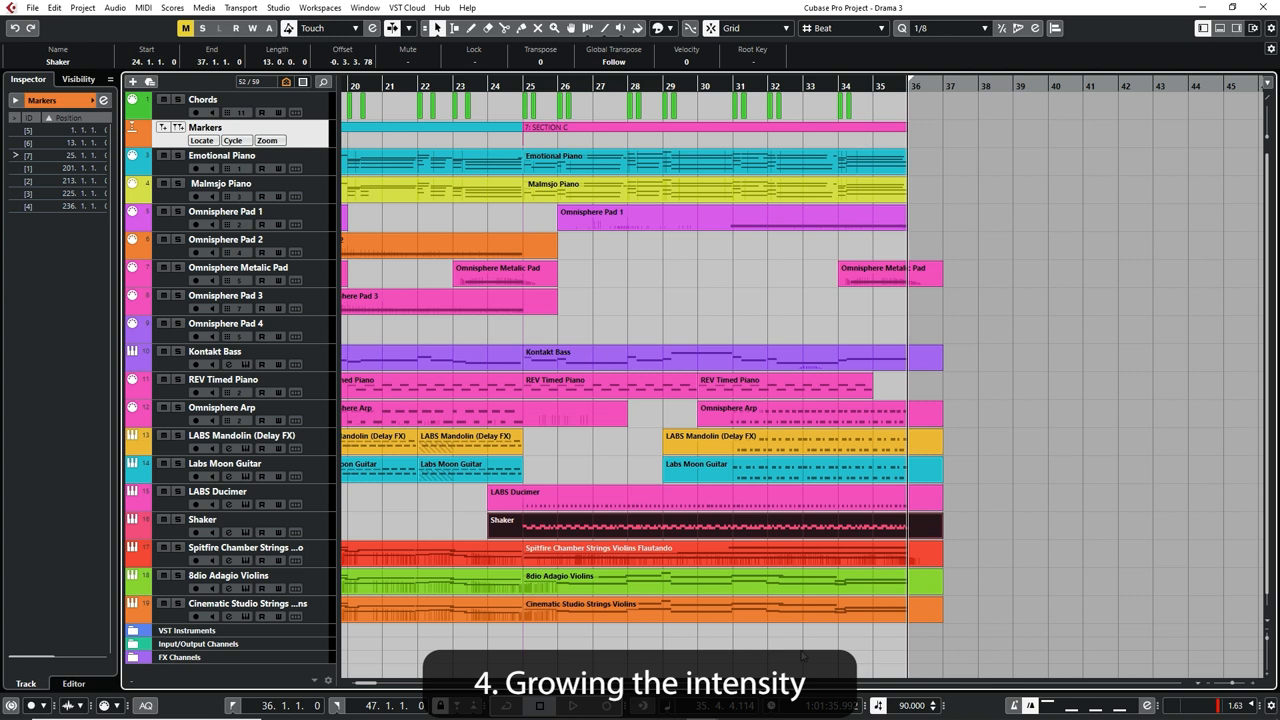
pyautogui.click(652, 444)
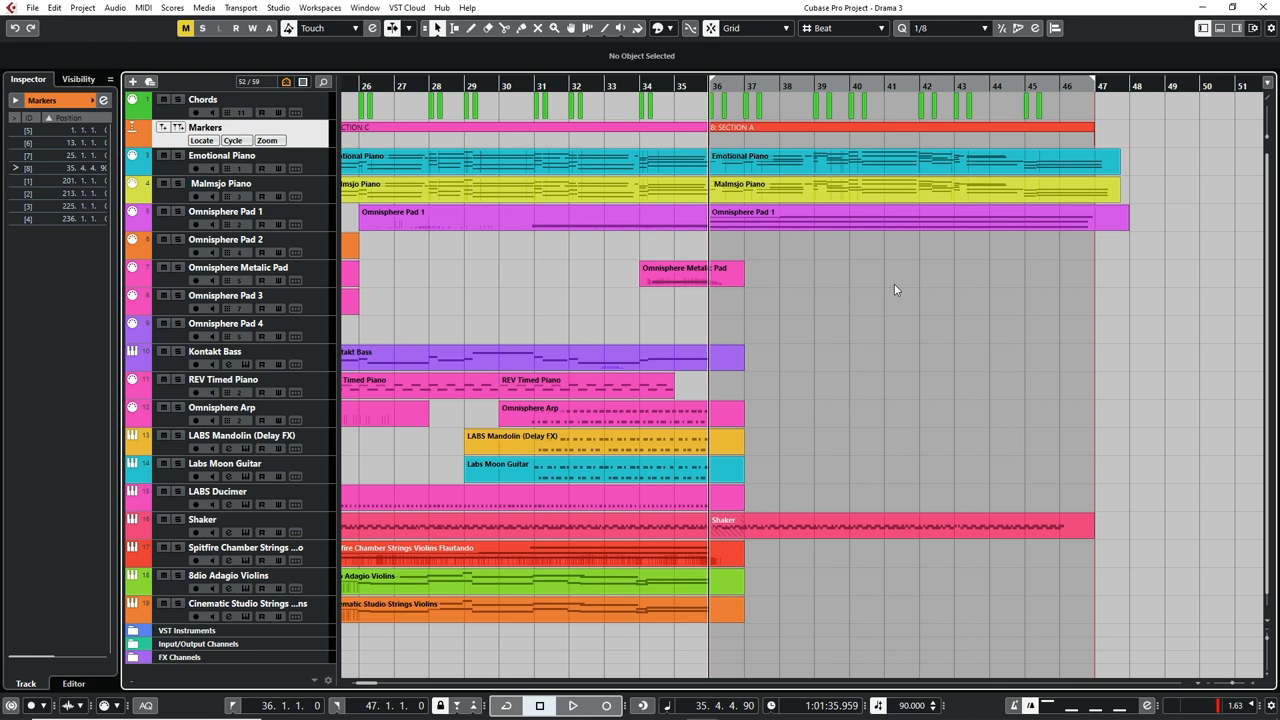
pyautogui.moveTo(906, 424)
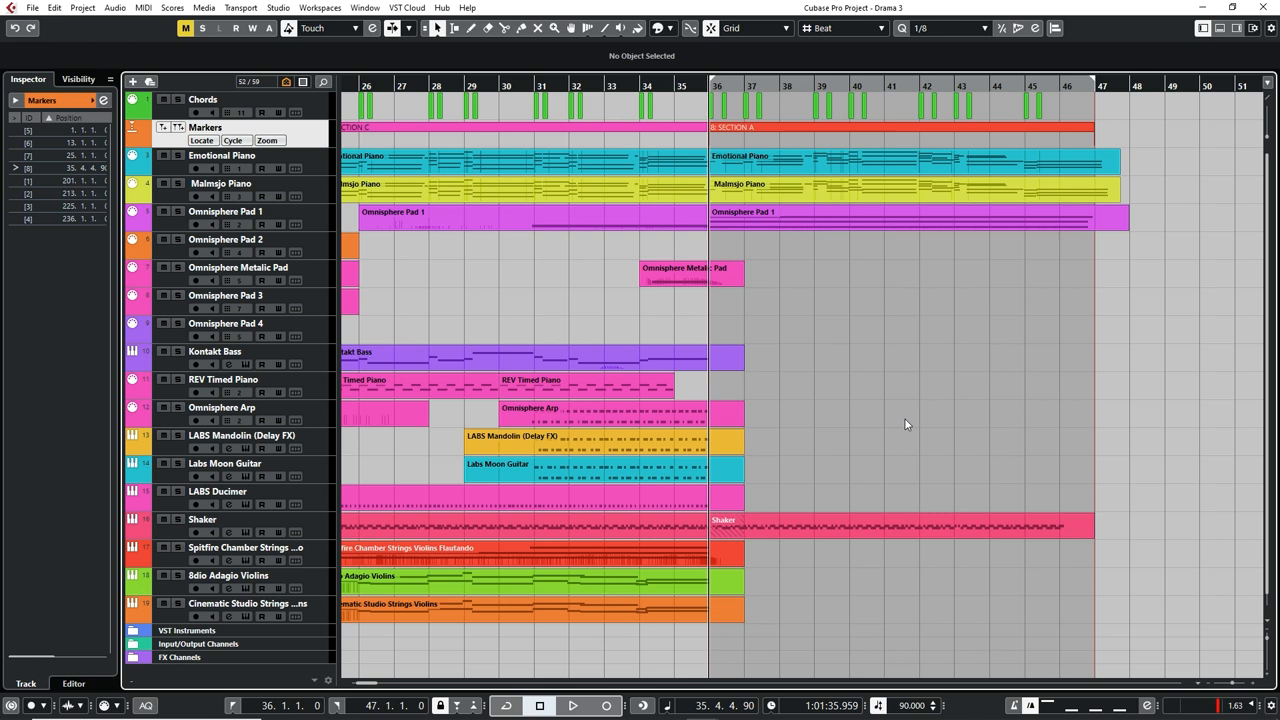